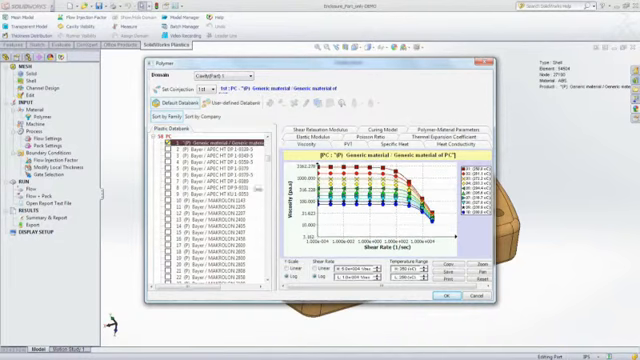
Assign the generic PC polymer to the enclosure and close the database.
left_click(438, 297)
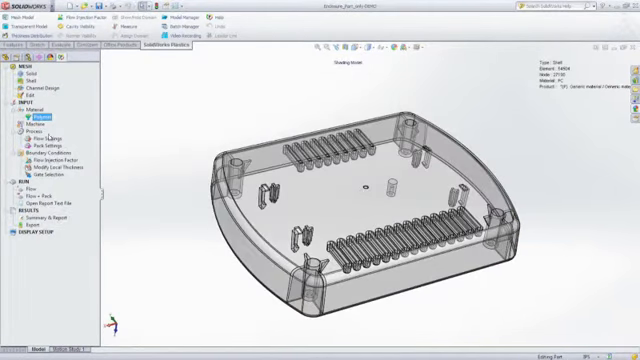
left_click(31, 113)
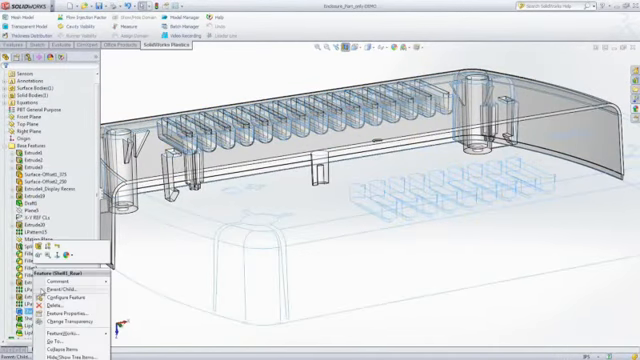
Open the context menu for Shell1_Base in the FeatureManager tree.
left_click(56, 273)
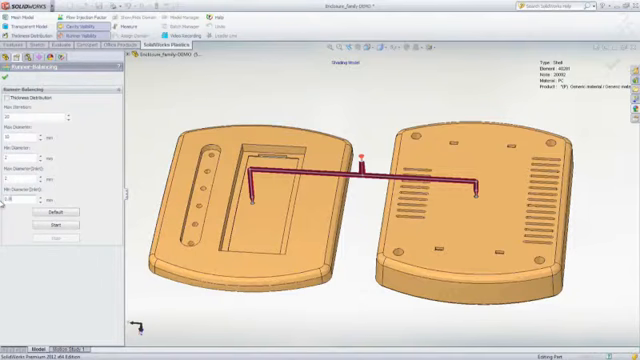
Start the runner-balancing analysis and confirm the launch prompt.
left_click(58, 203)
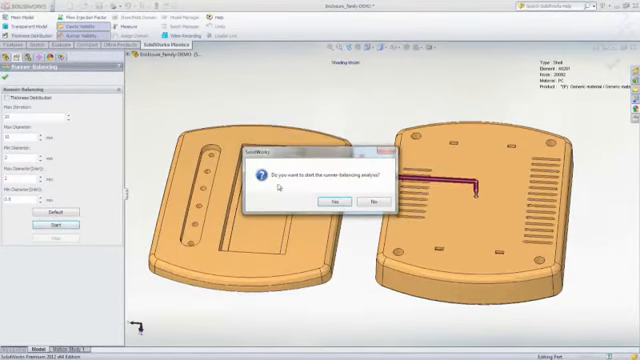
left_click(331, 201)
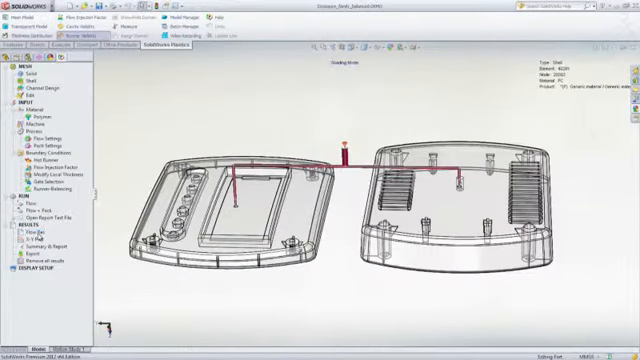